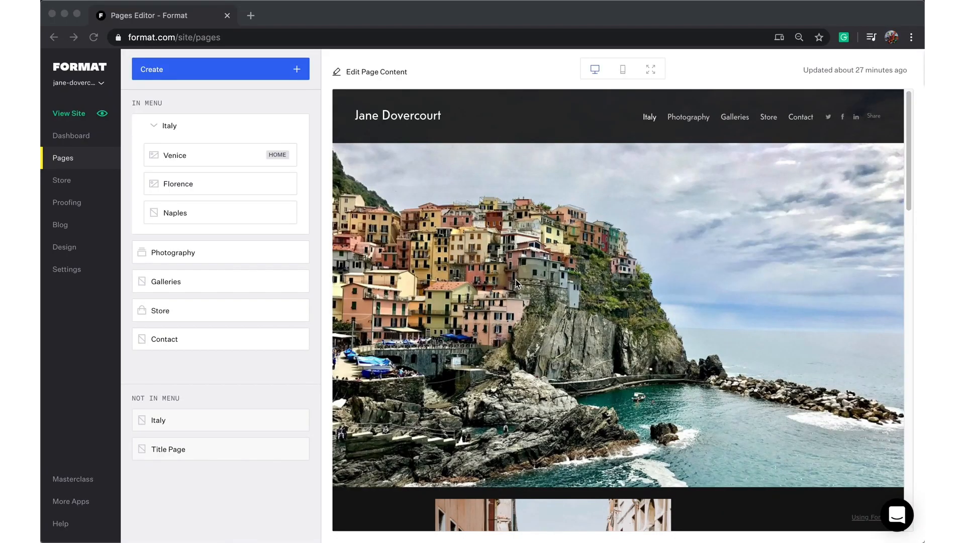
pyautogui.moveTo(508, 296)
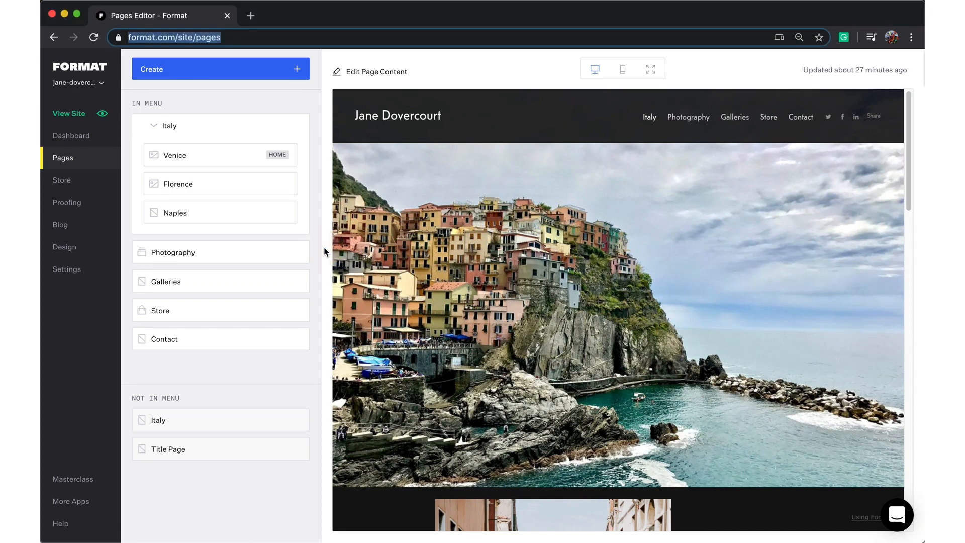
pyautogui.moveTo(63, 158)
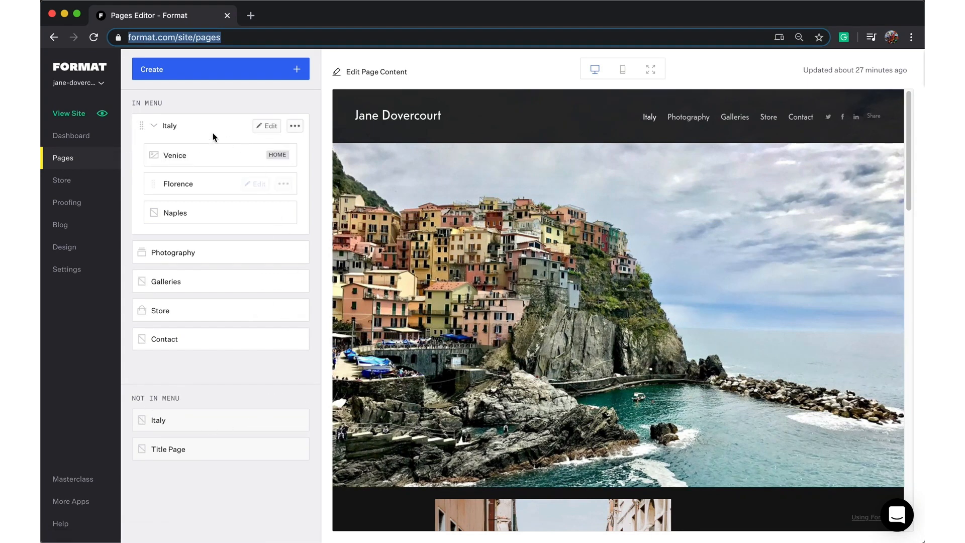
pyautogui.moveTo(579, 179)
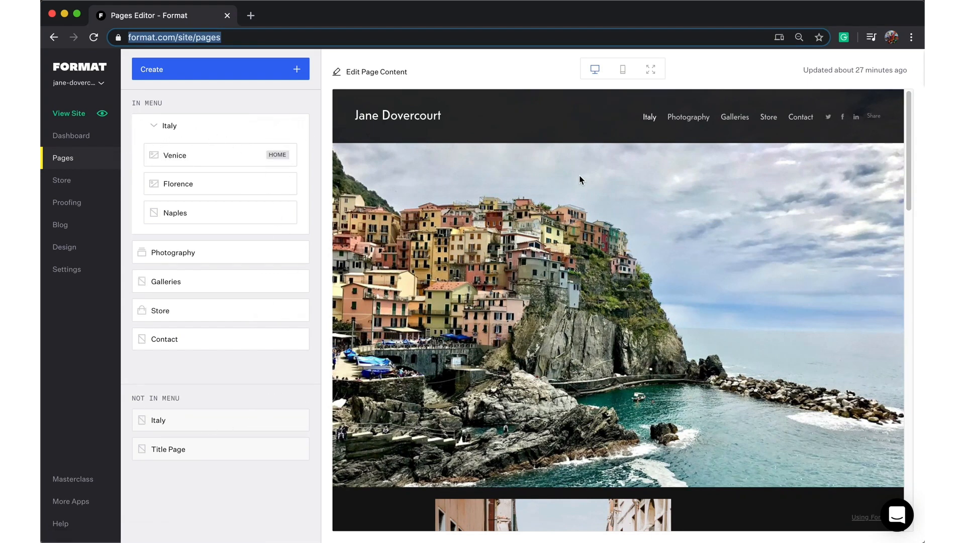
pyautogui.moveTo(201, 99)
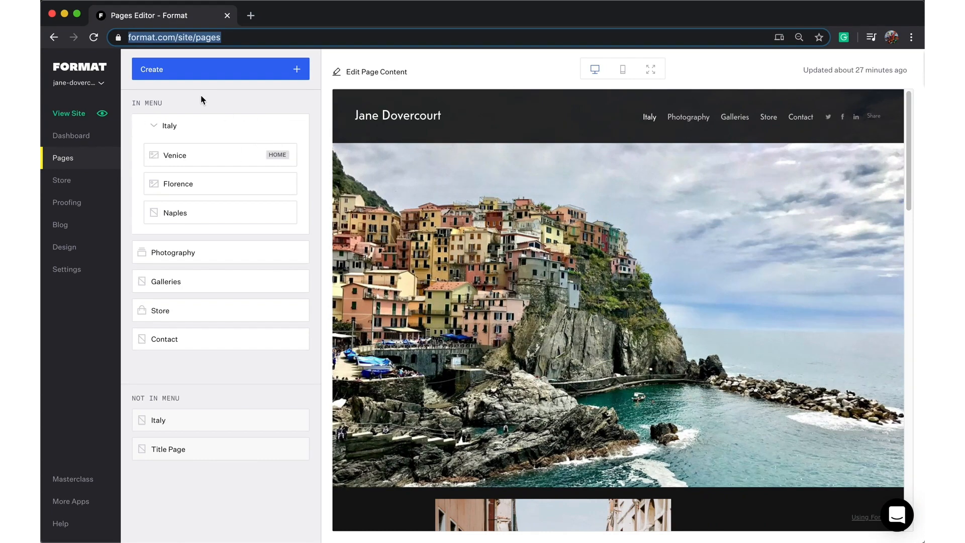
# - Create a new menu item of type External Link
pyautogui.click(220, 69)
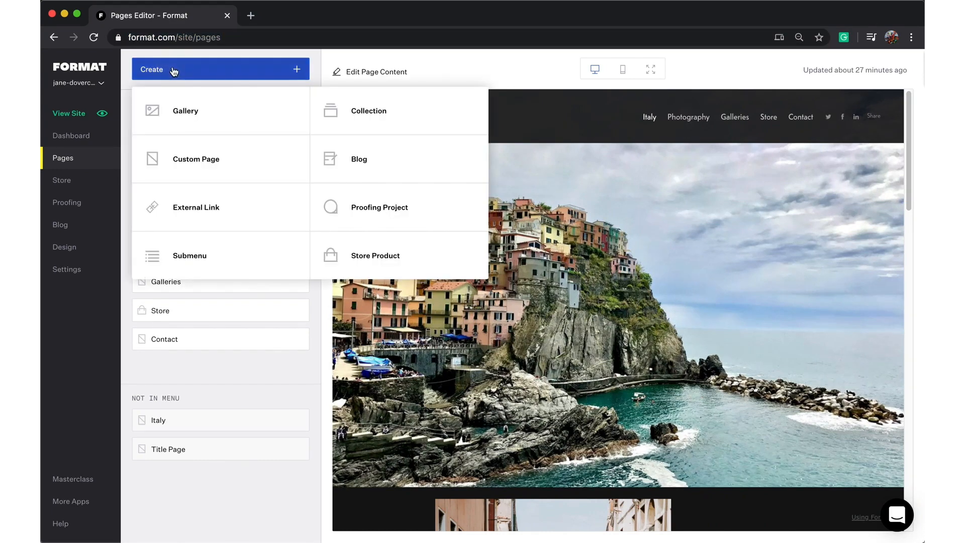
pyautogui.click(172, 69)
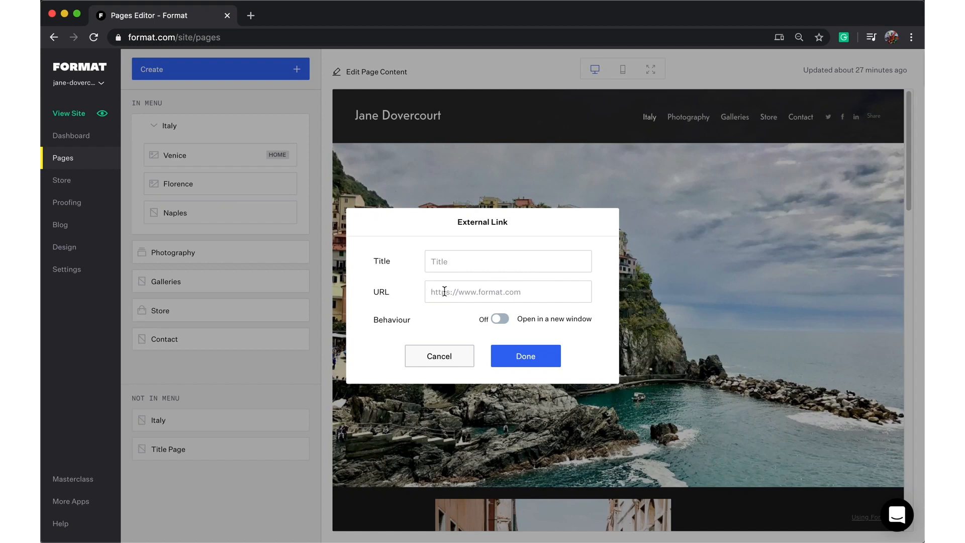
pyautogui.click(507, 261)
pyautogui.write('Format')
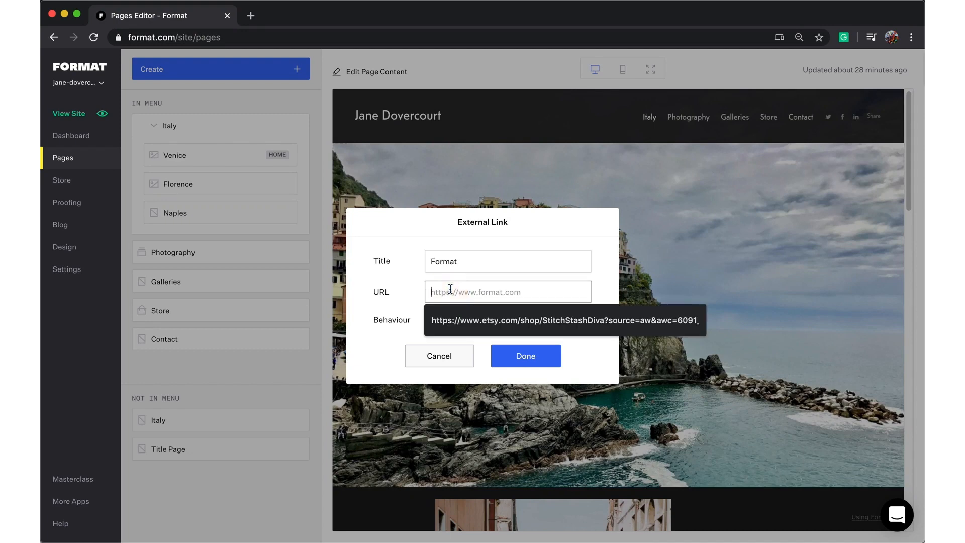
pyautogui.write('https://www.')
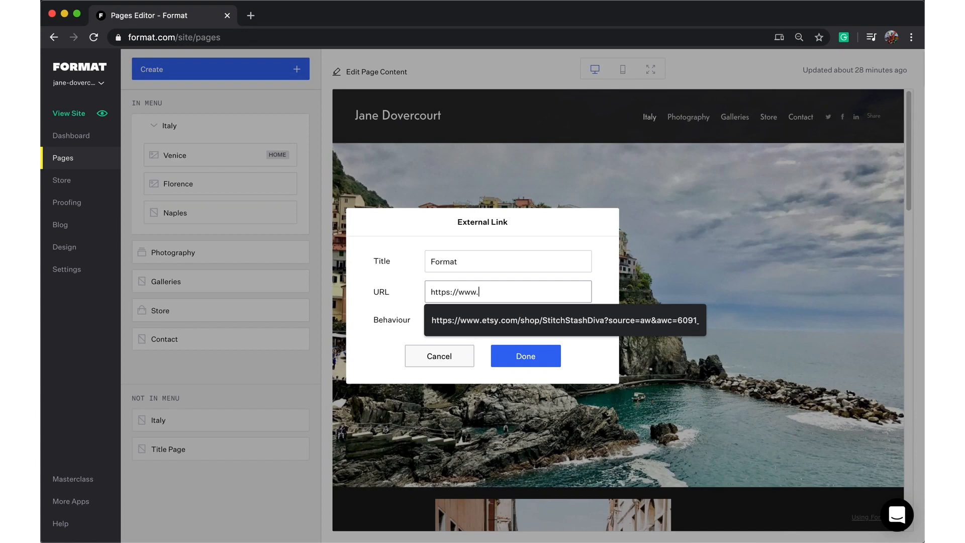
pyautogui.write('format.com')
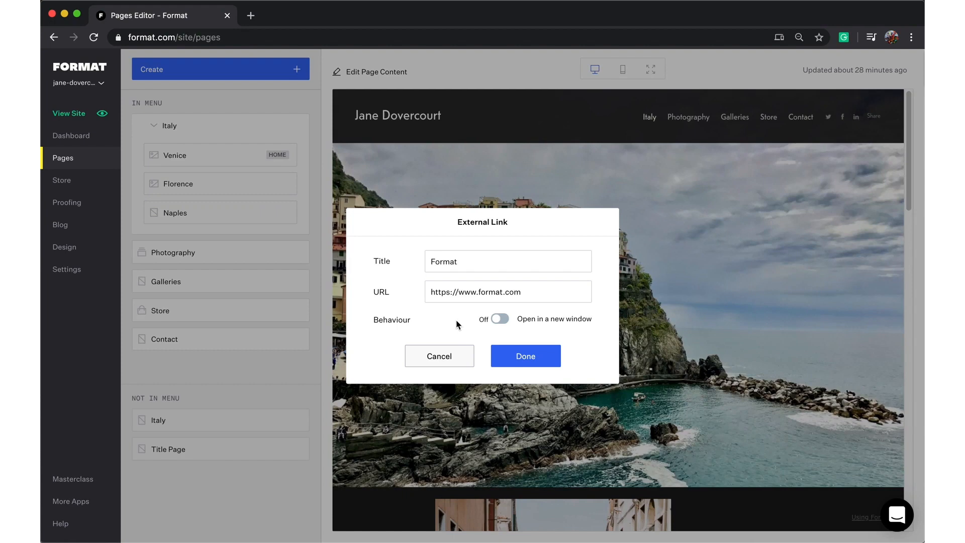
pyautogui.moveTo(515, 338)
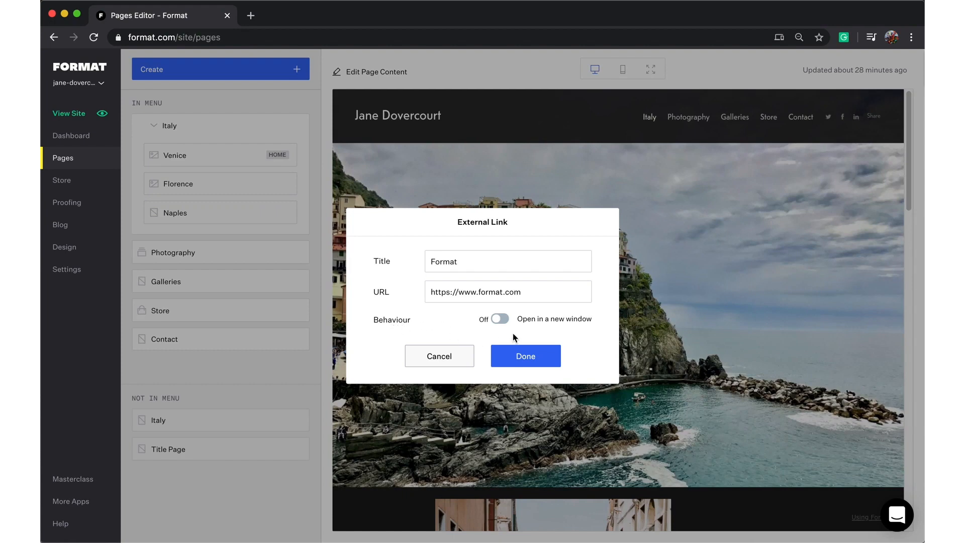
pyautogui.moveTo(496, 319)
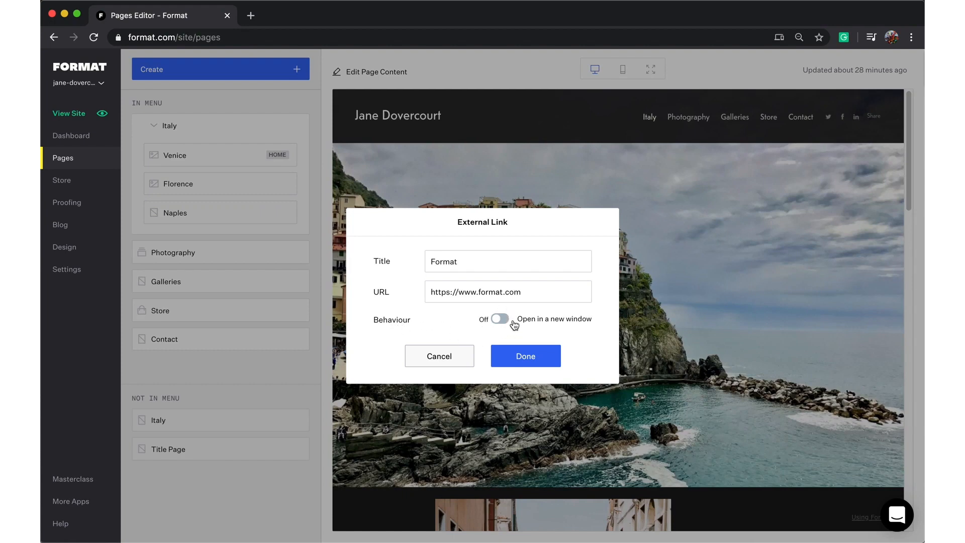
# - Switch 'Open in a new window' on for the Format link
pyautogui.click(496, 319)
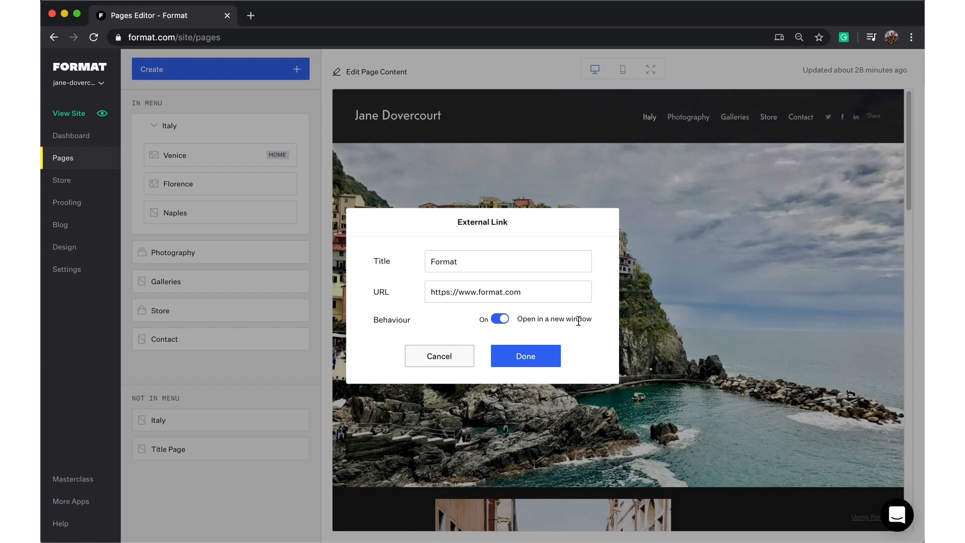
pyautogui.moveTo(811, 167)
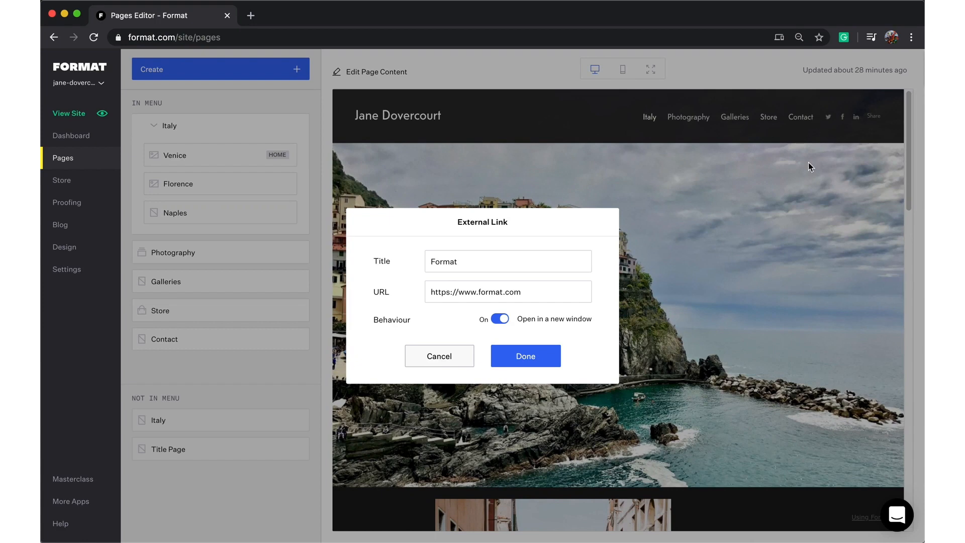
pyautogui.moveTo(784, 107)
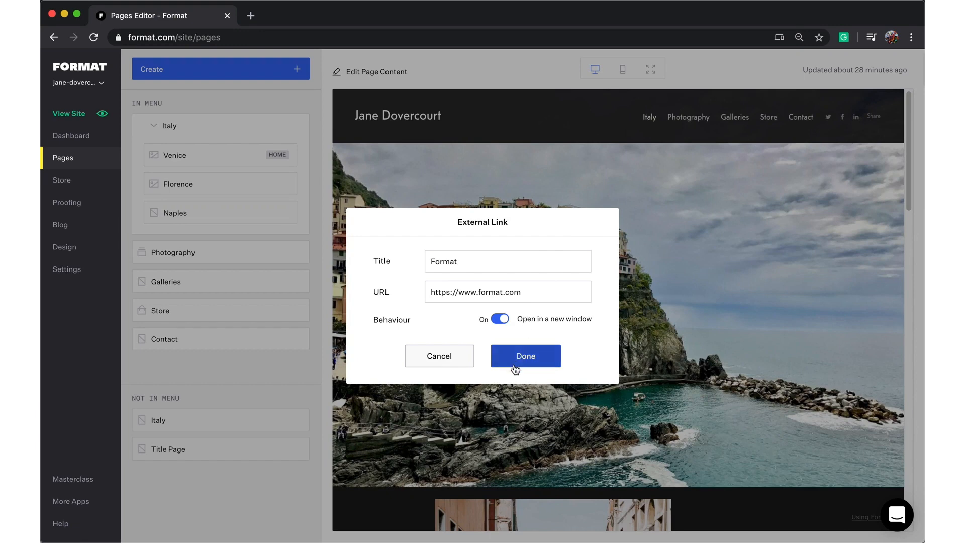
# - Save the Format external link into the site menu with Done
pyautogui.click(525, 356)
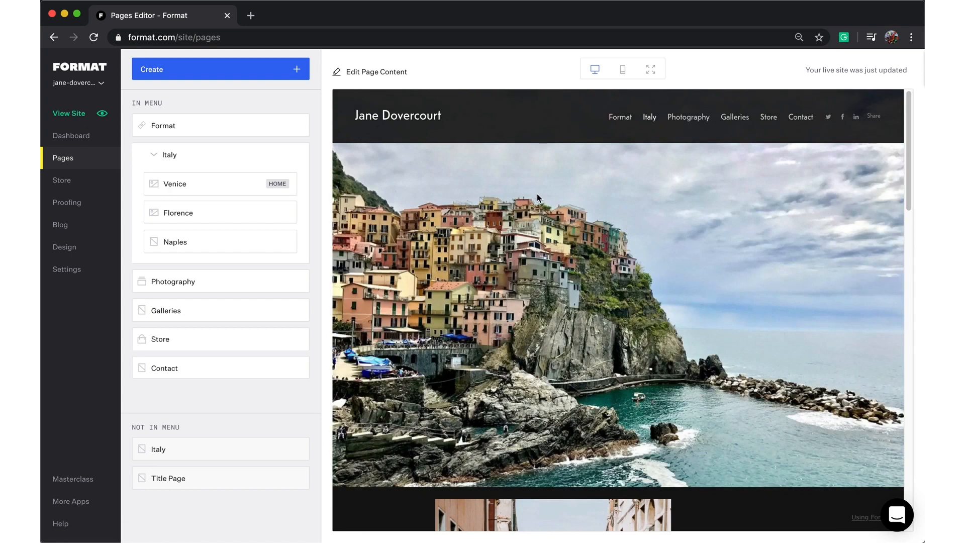
pyautogui.moveTo(620, 117)
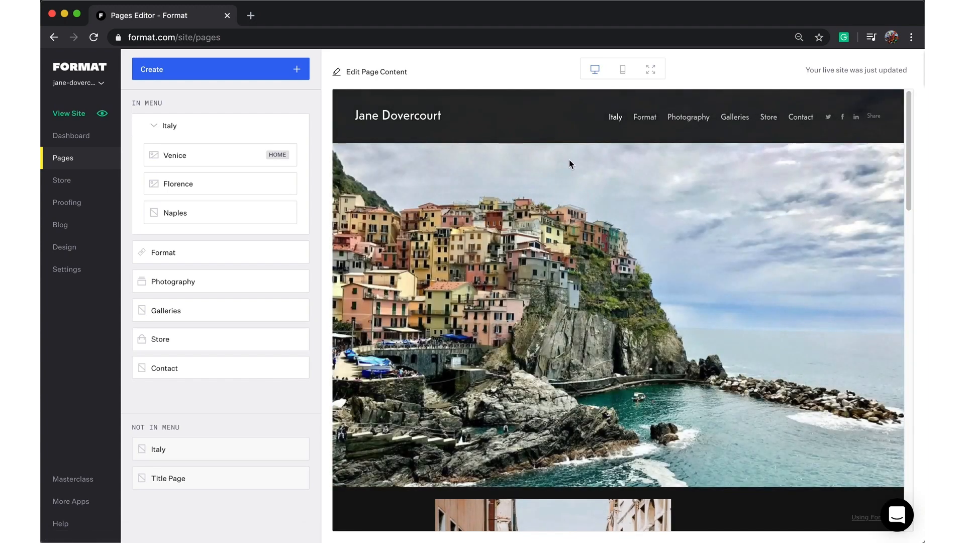
pyautogui.moveTo(69, 113)
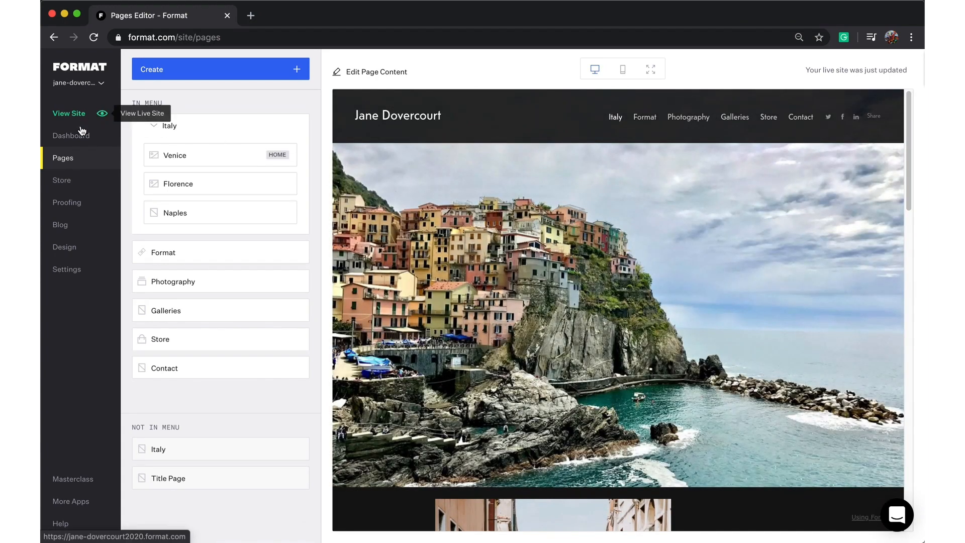
# - View the live site, follow the Format menu link to format.com, and return to the Pages Editor
pyautogui.click(69, 114)
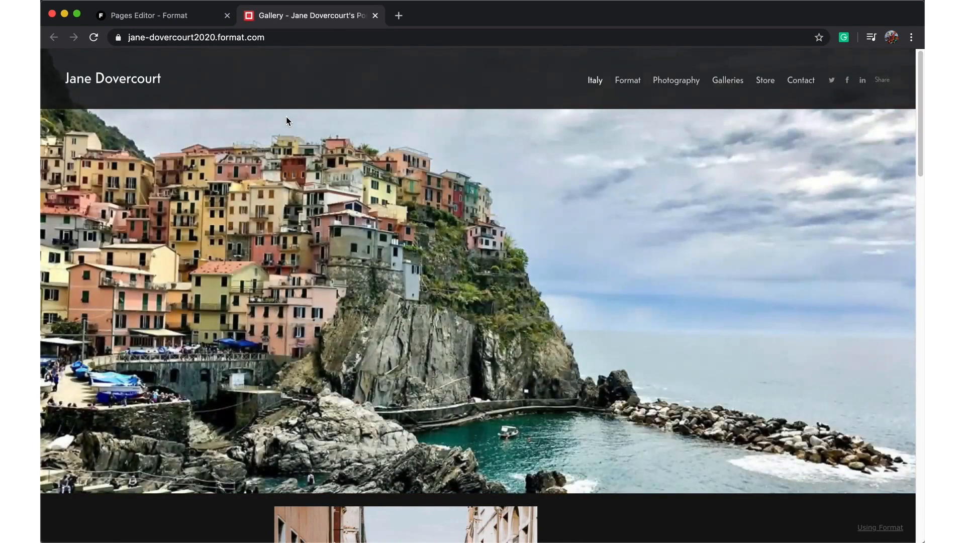
pyautogui.moveTo(658, 116)
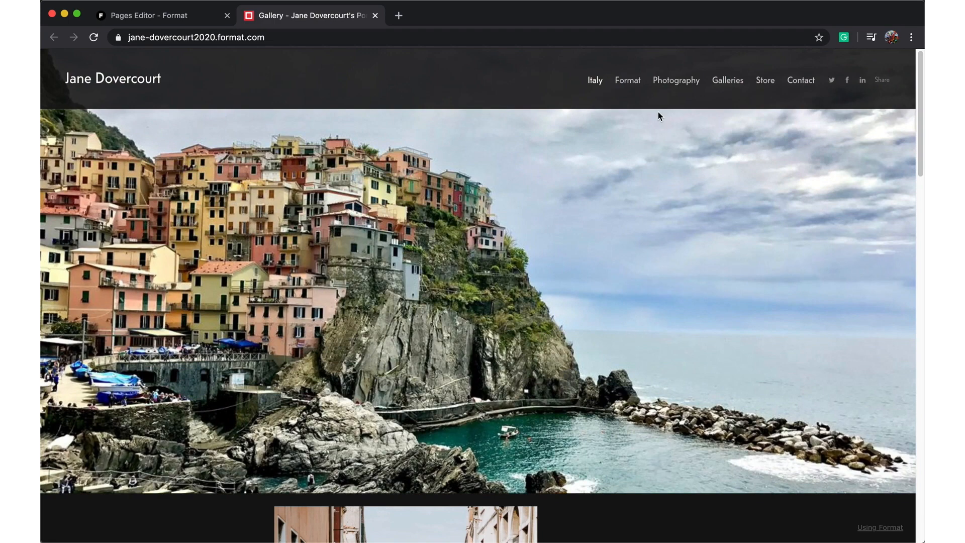
pyautogui.click(546, 15)
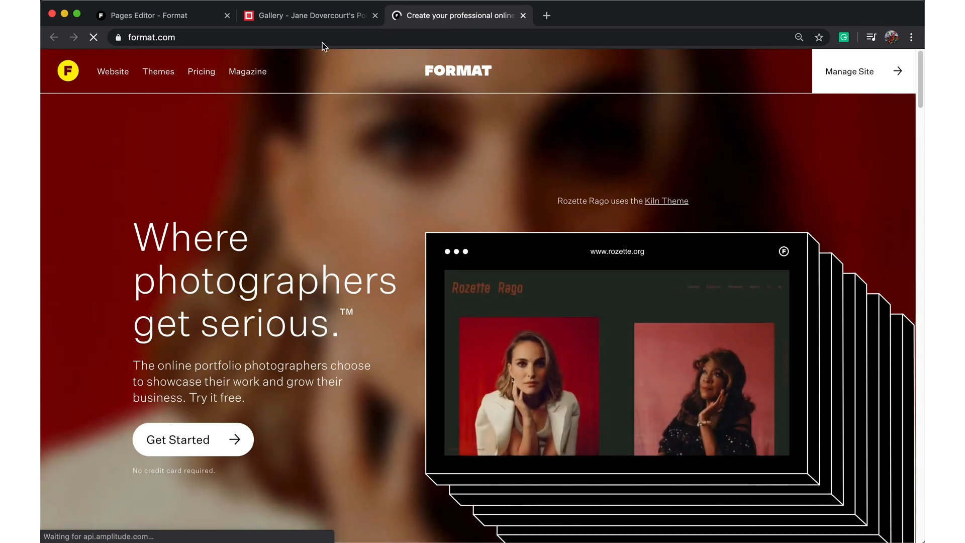
pyautogui.click(162, 14)
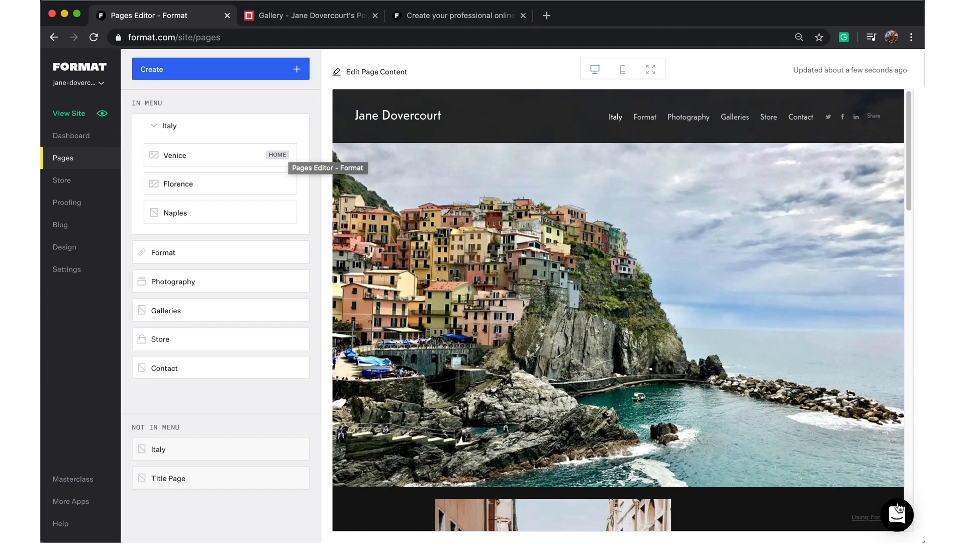
pyautogui.click(897, 516)
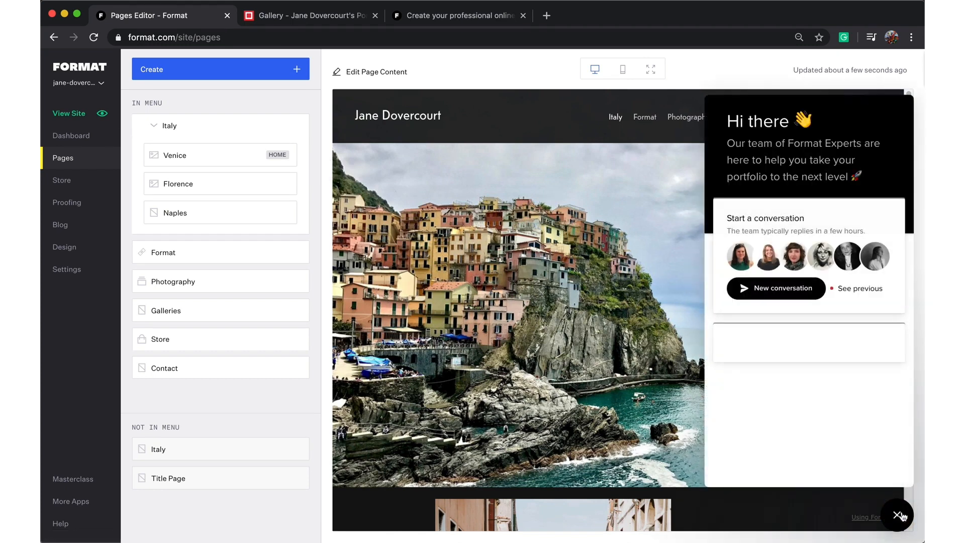